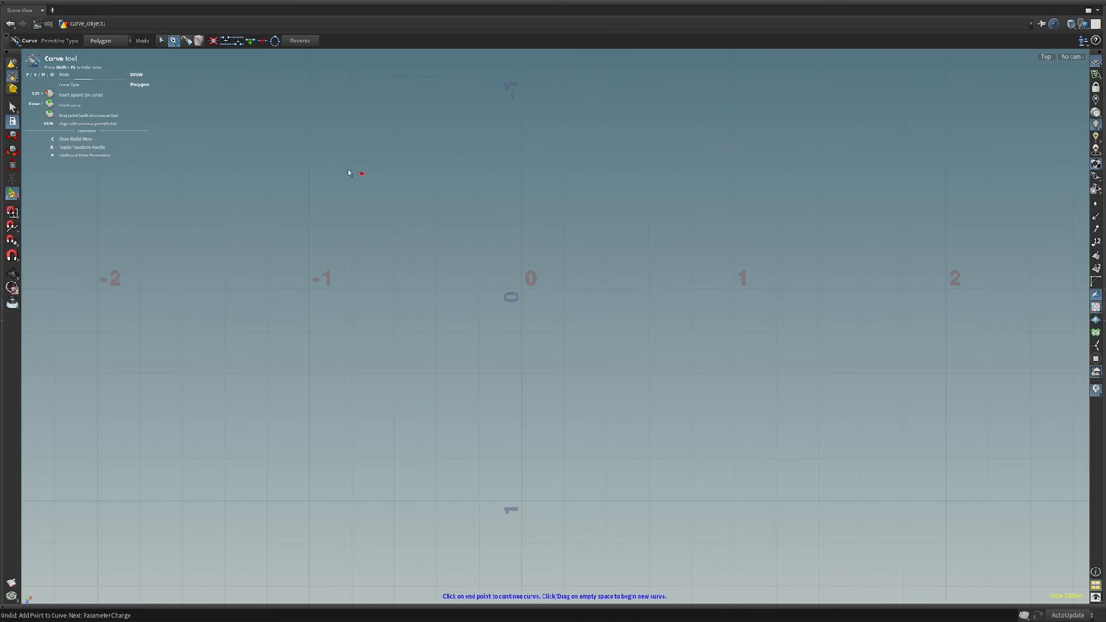
Place corner points of a new hand-drawn polygon in the top viewport with the Curve tool.
{"action": "left_click", "coordinate": [297, 191]}
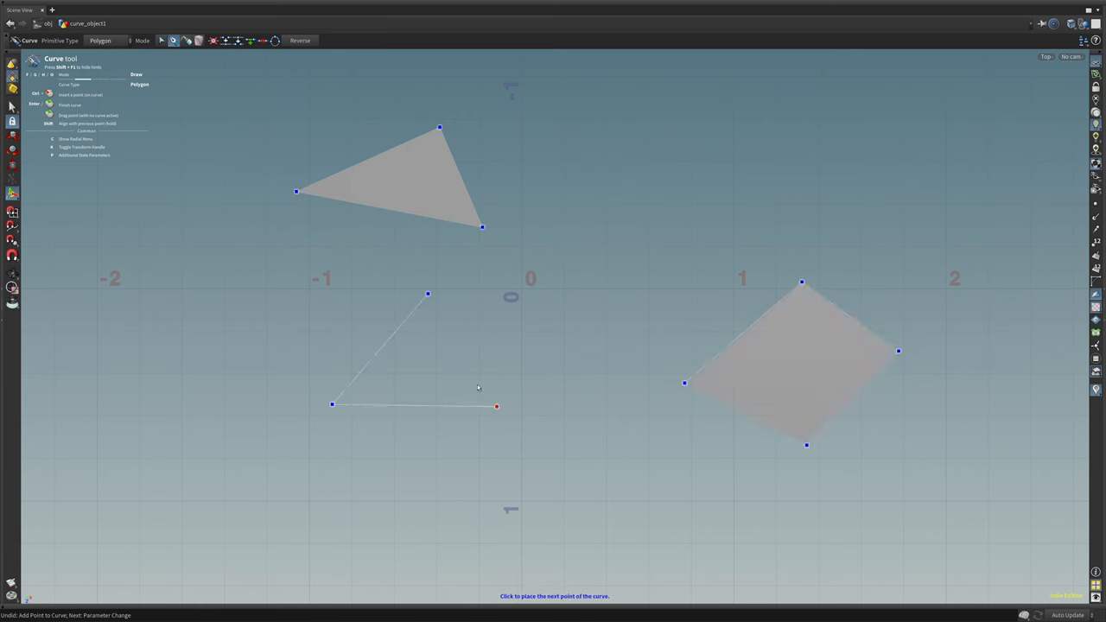
{"action": "left_click", "coordinate": [428, 293]}
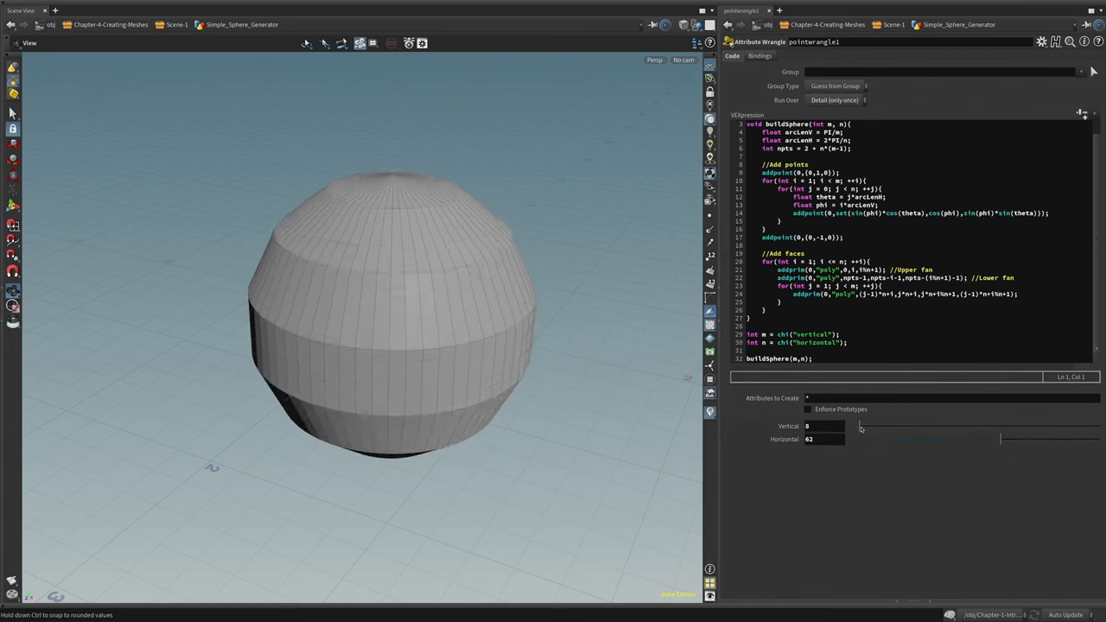
Raise the scripted sphere's Vertical division count so the mesh rebuilds denser.
{"action": "left_click_drag", "start_coordinate": [861, 425], "coordinate": [981, 425]}
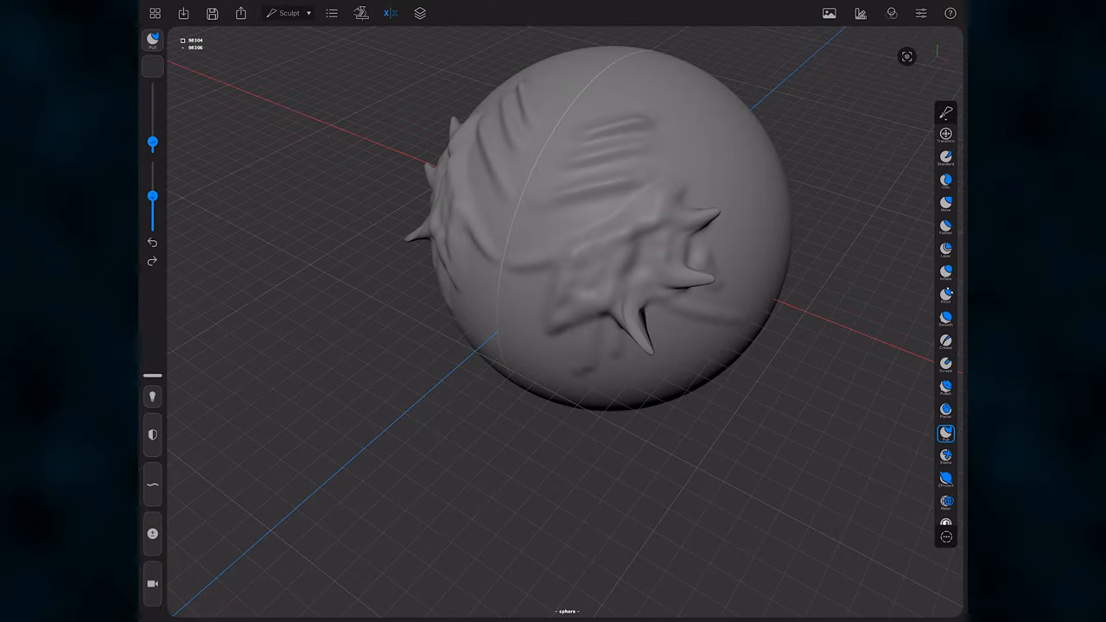
Return to the Houdini Scene View and play back the three dome meshes on the grid.
{"action": "left_click", "coordinate": [945, 387]}
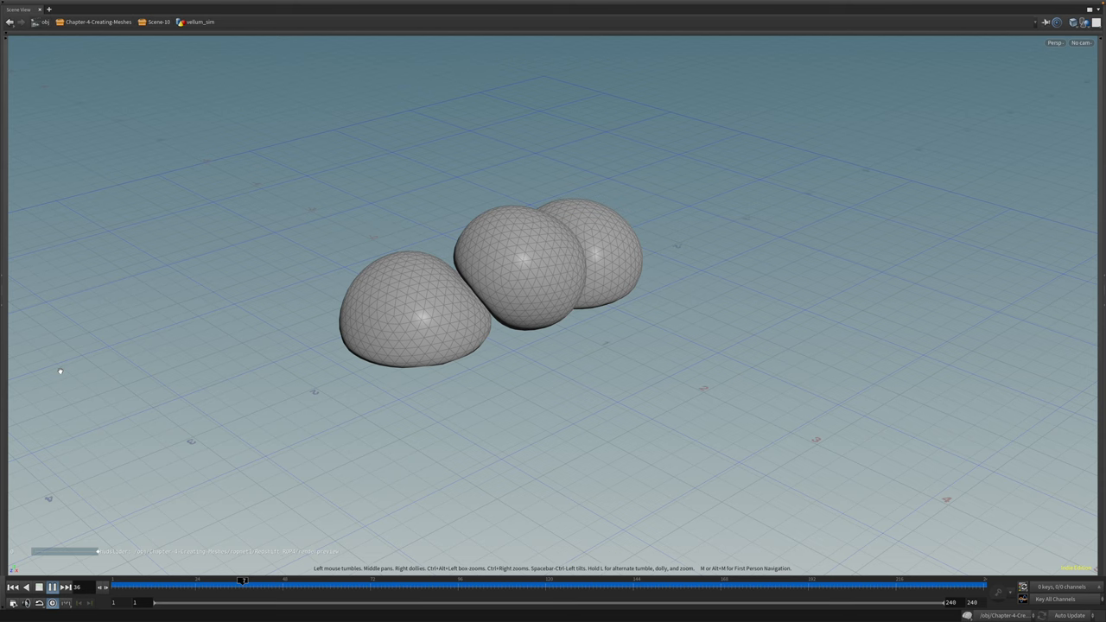
{"action": "left_click", "coordinate": [52, 587]}
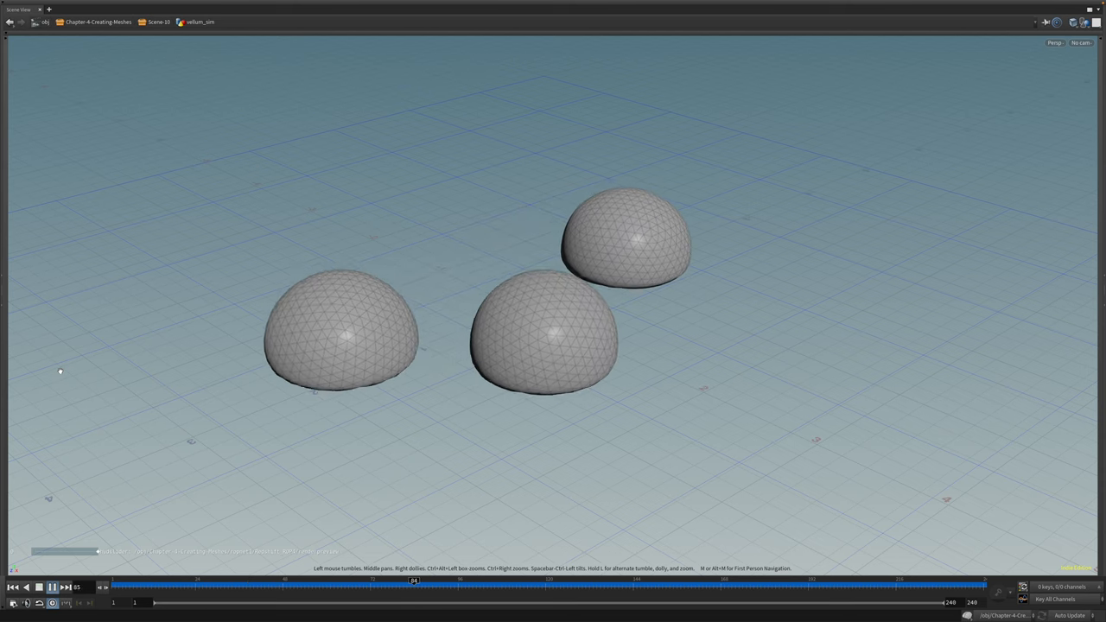